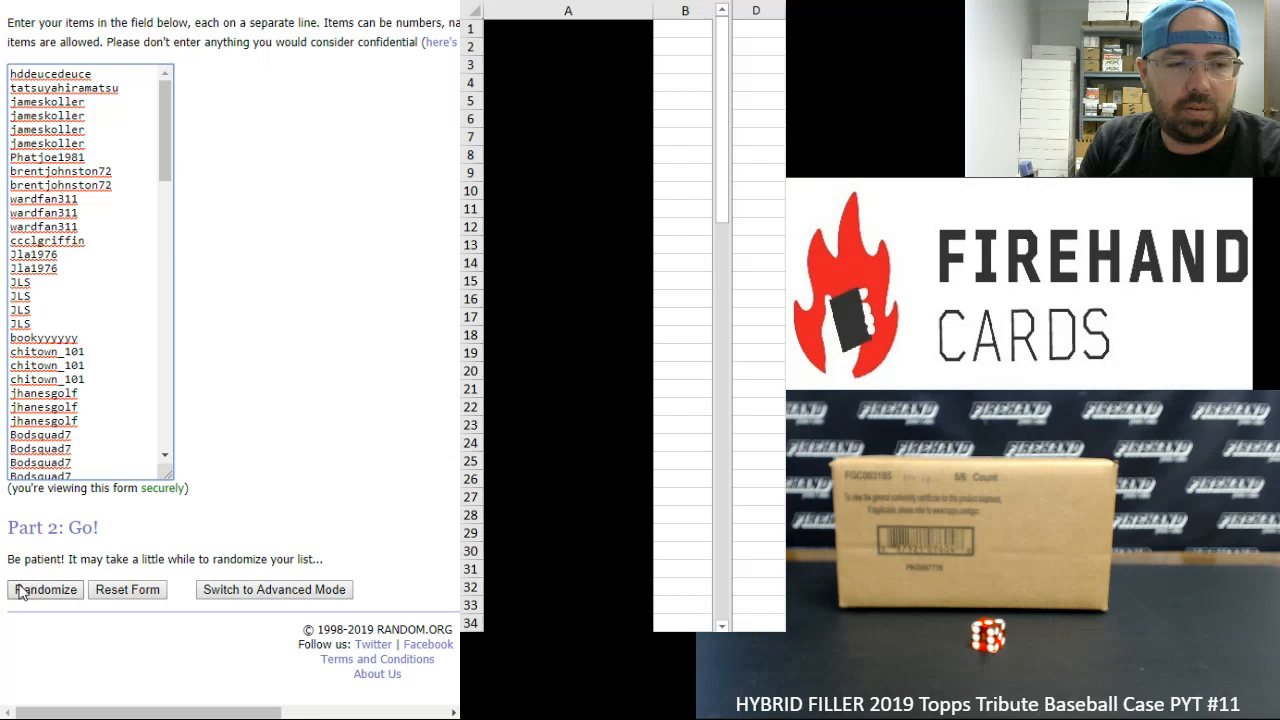
- Randomize the 109 entered participant names into a shuffled order
click(44, 589)
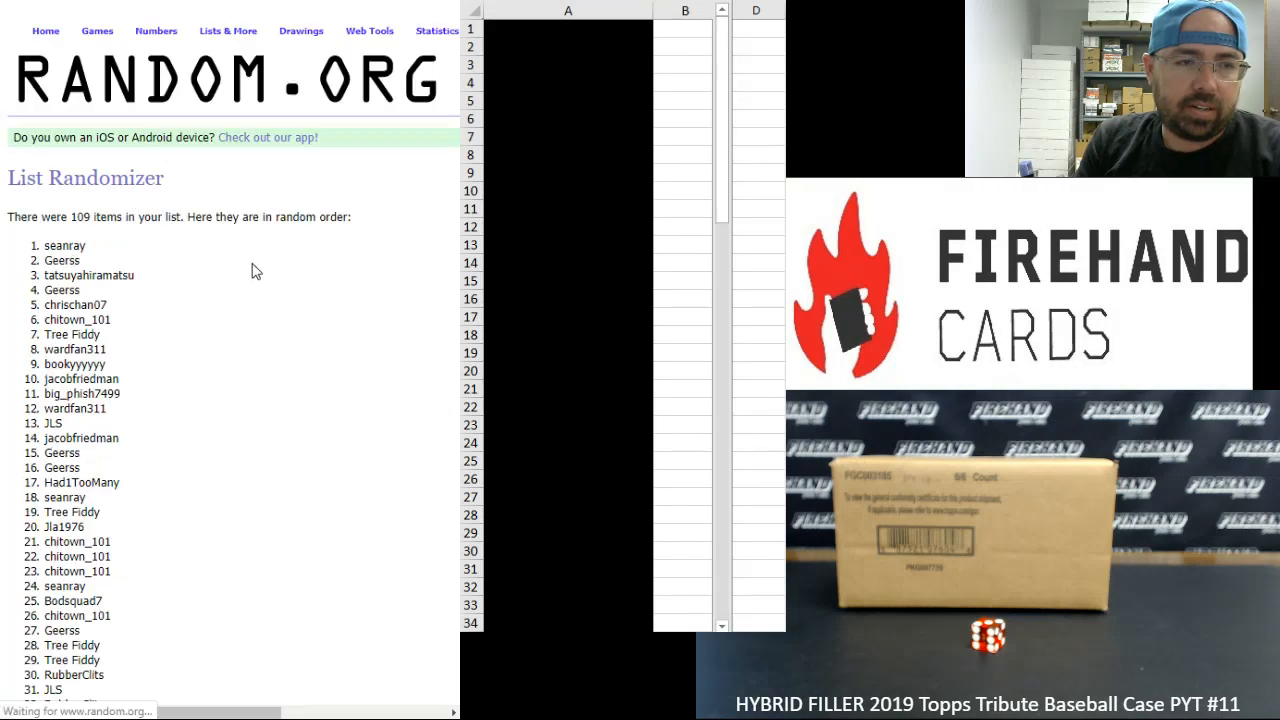
- Copy the shuffled, numbered names and paste them into column A of Excel
double_click(64, 245)
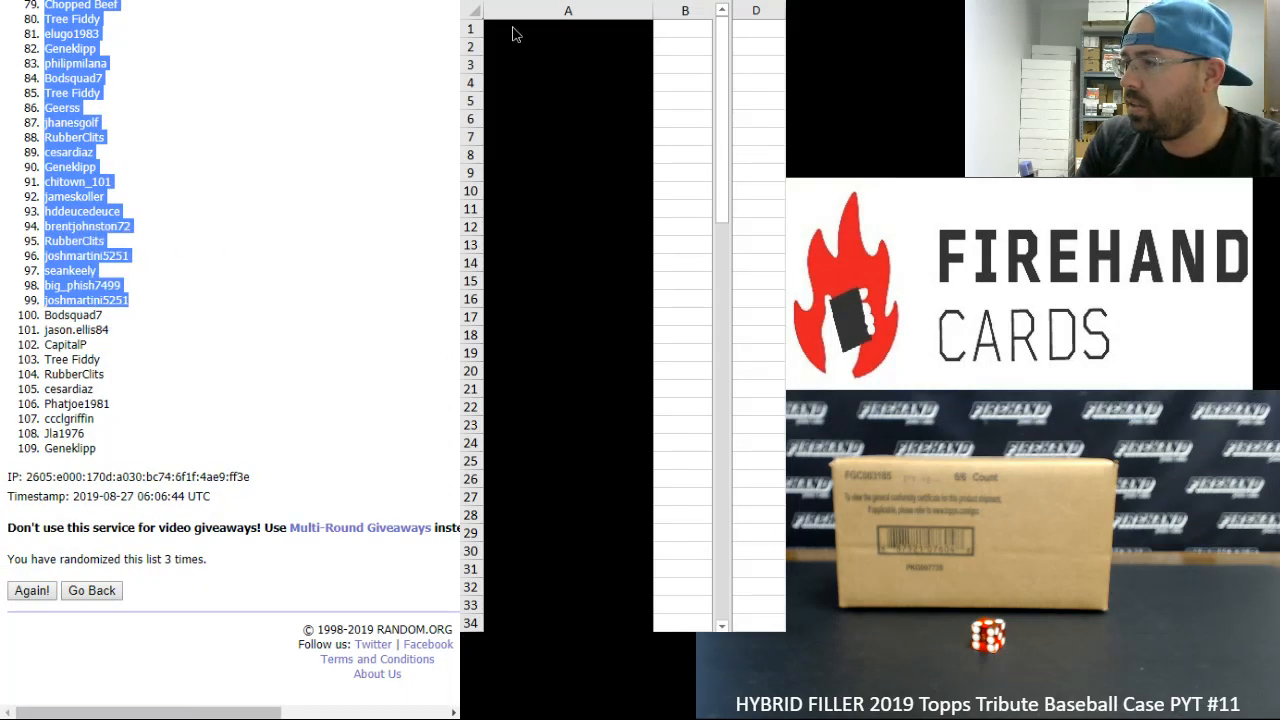
key(ctrl+v)
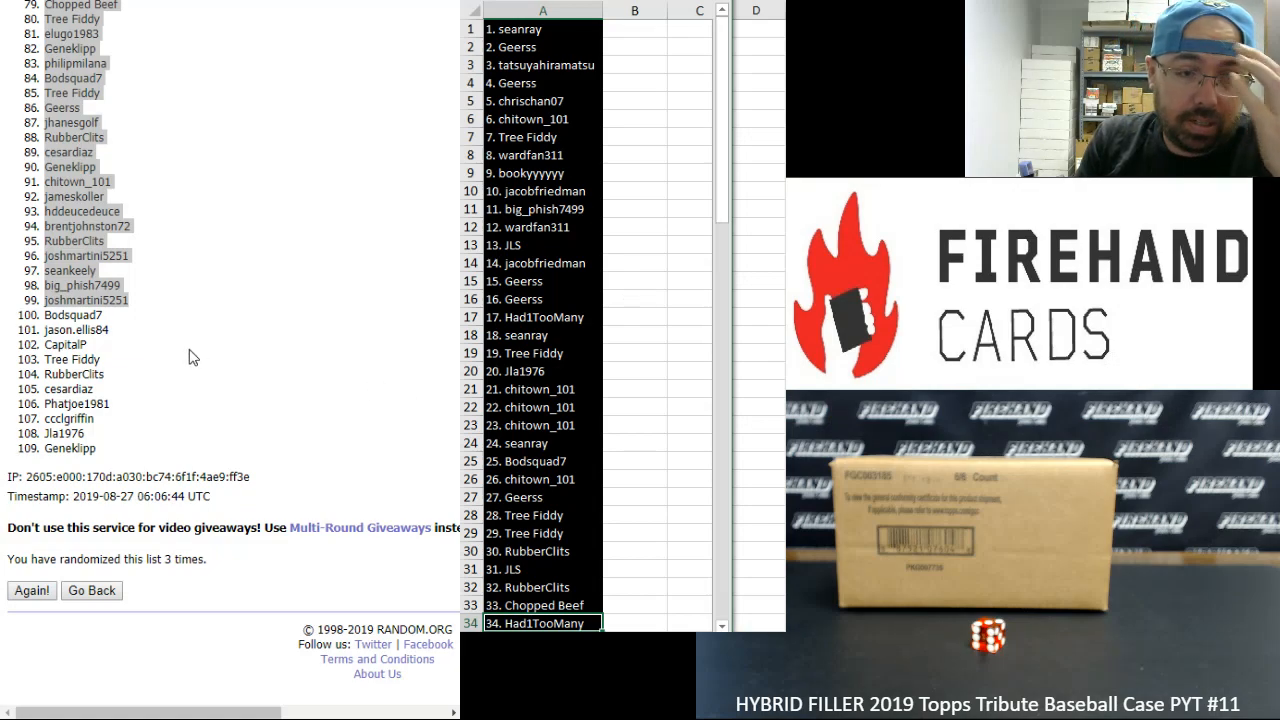
double_click(72, 315)
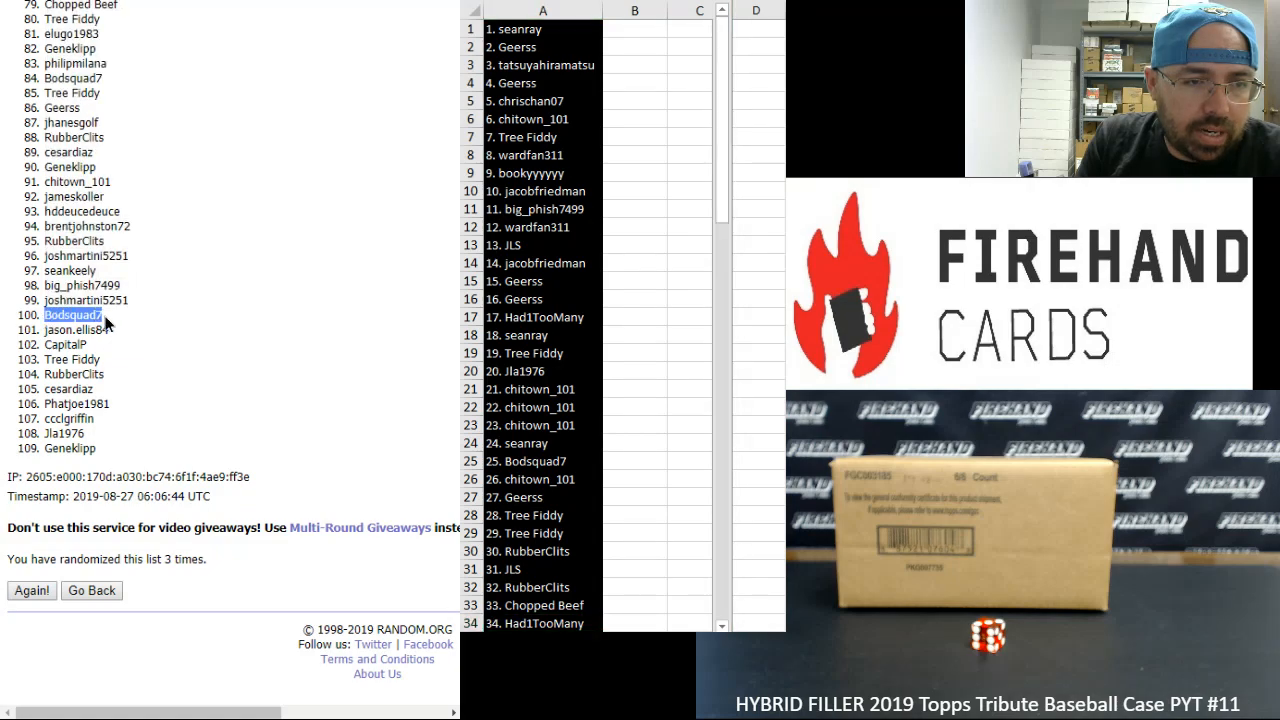
drag(72, 315, 72, 373)
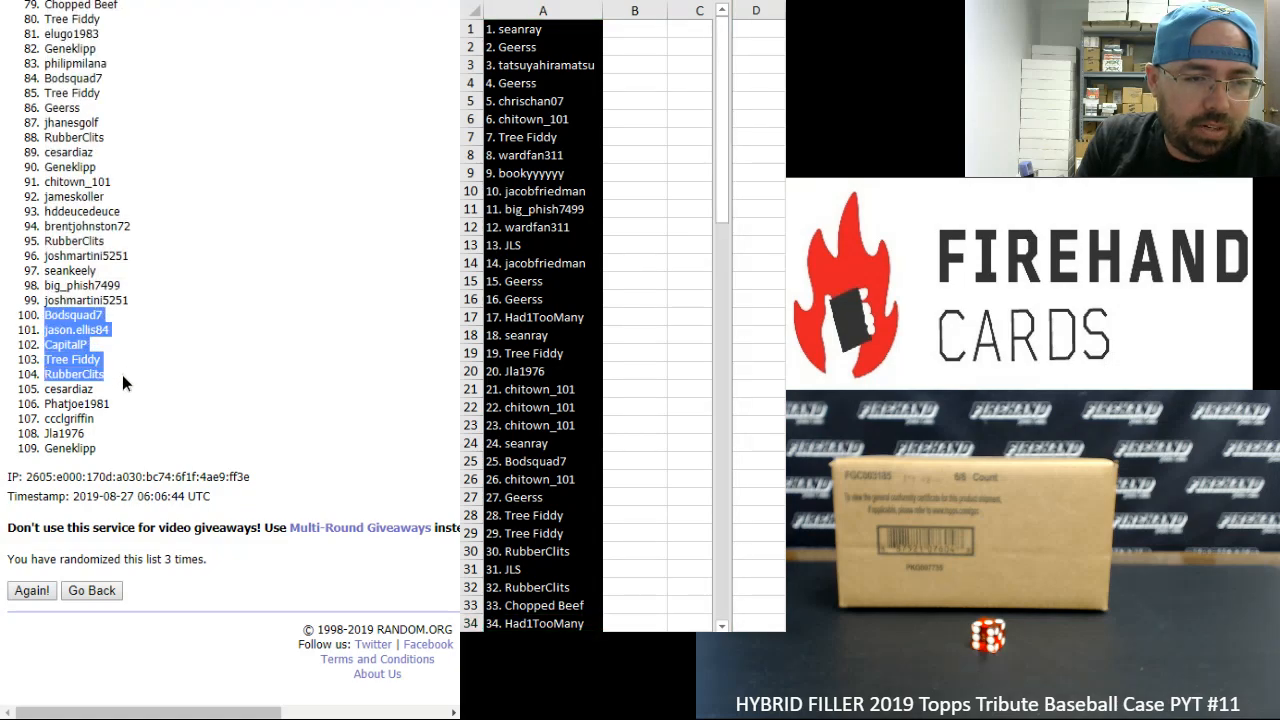
drag(125, 385, 118, 423)
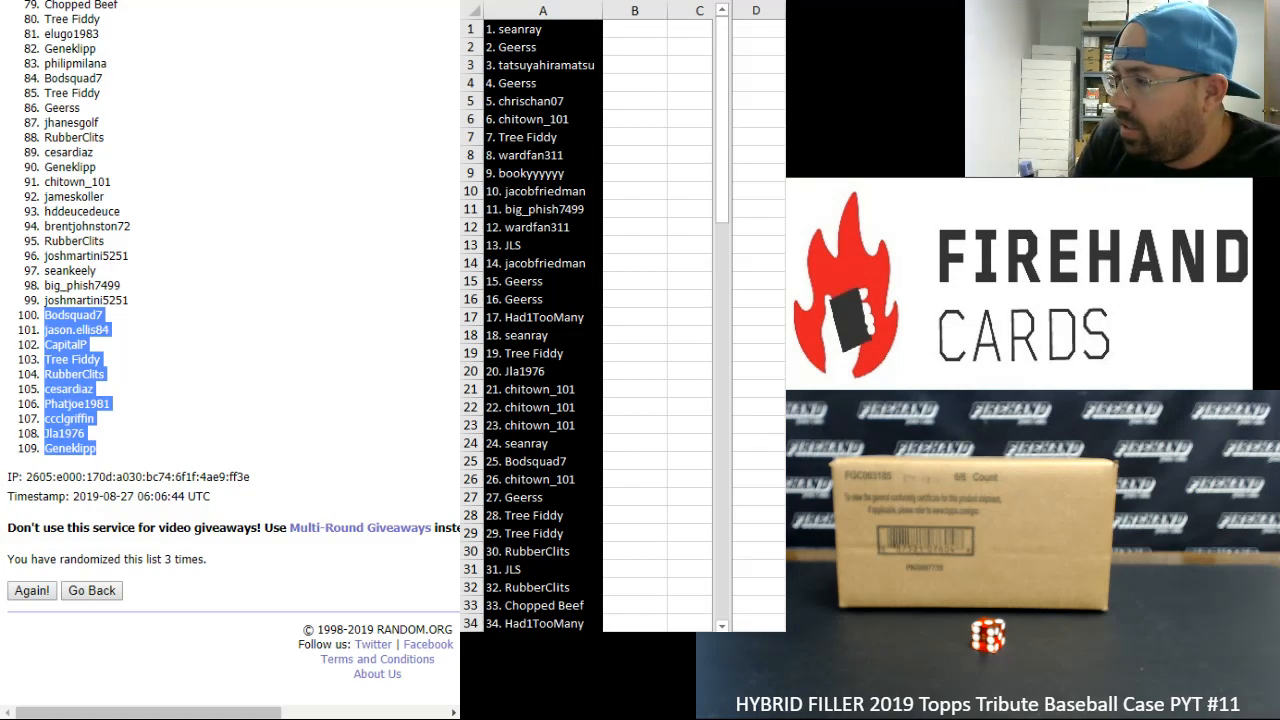
scroll(down, 3)
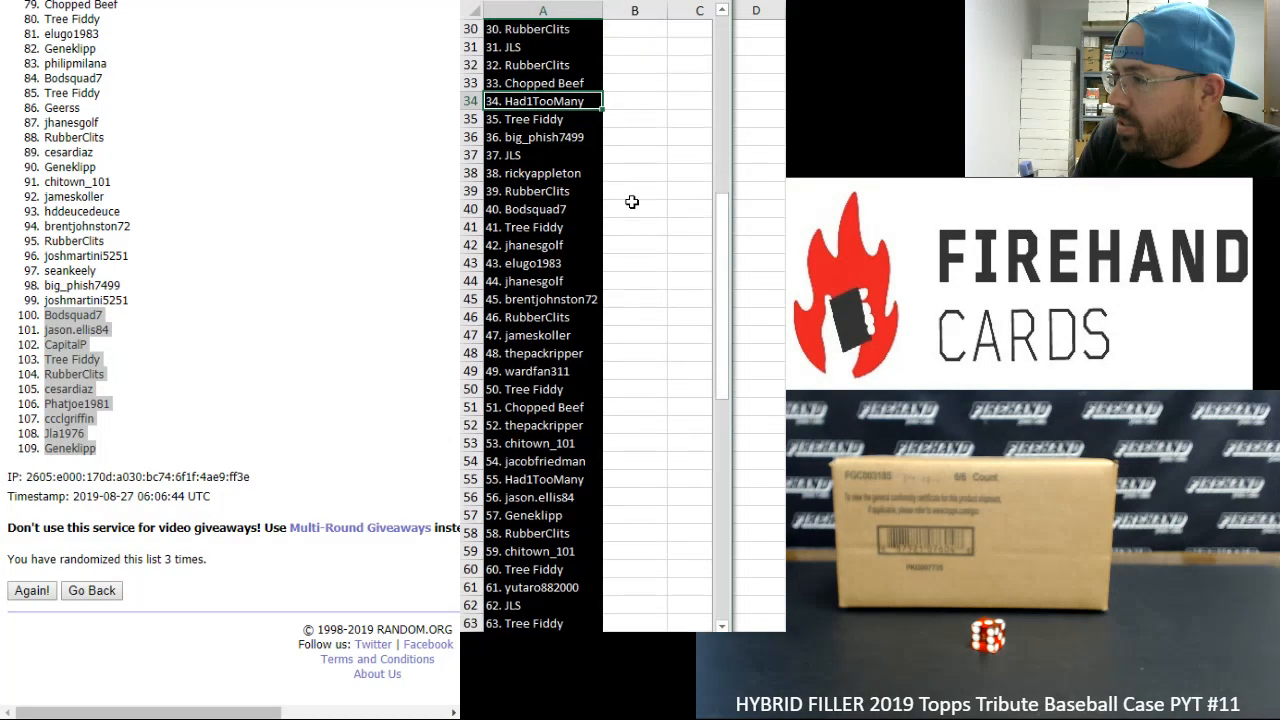
scroll(down, 3)
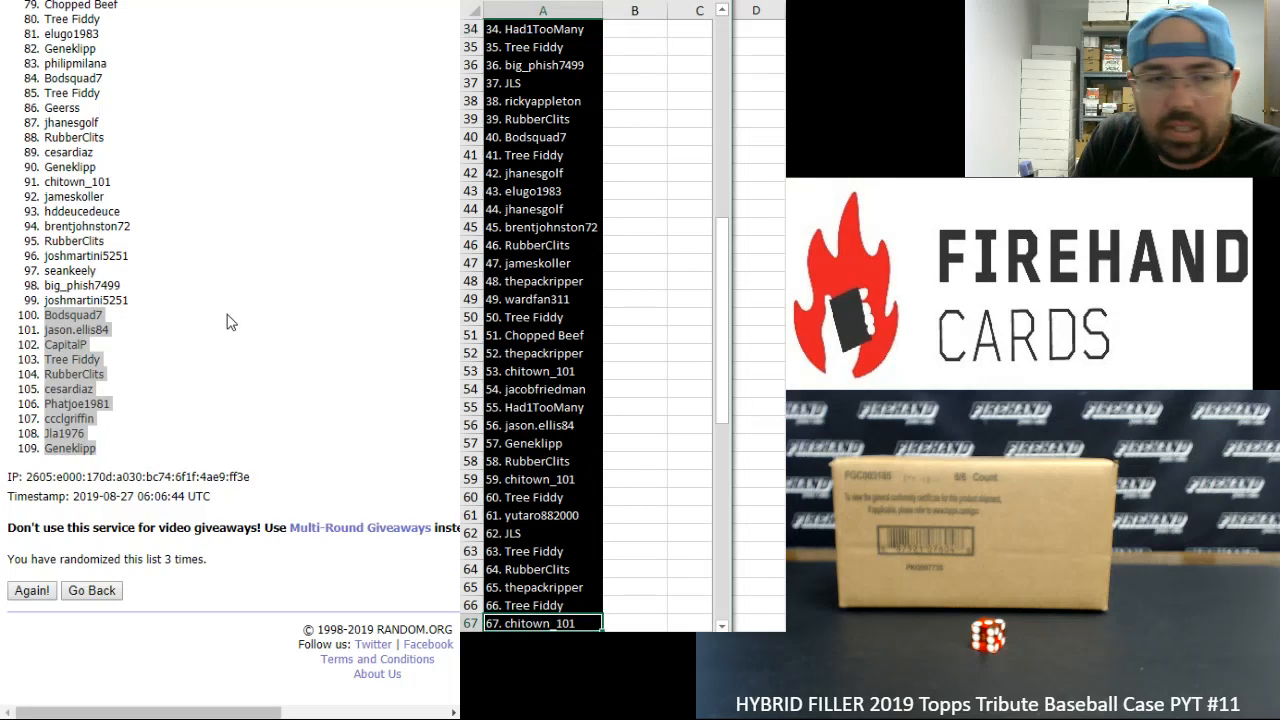
click(31, 590)
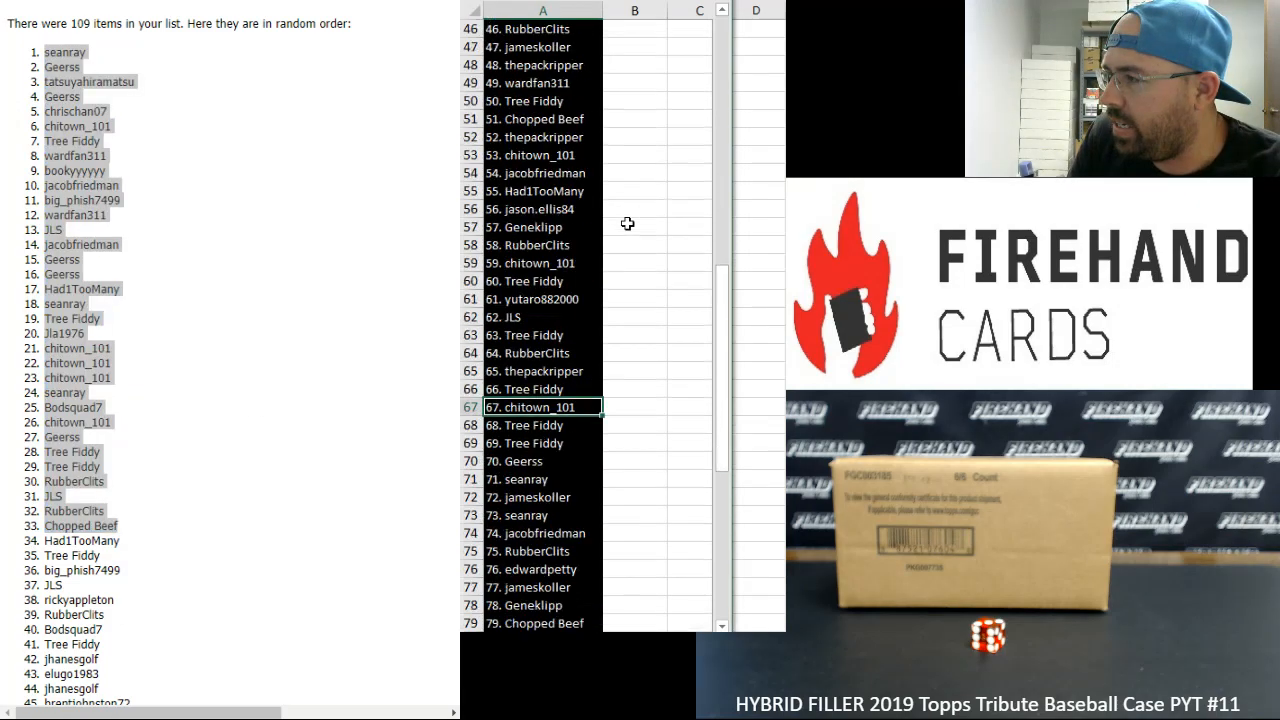
scroll(down, 3)
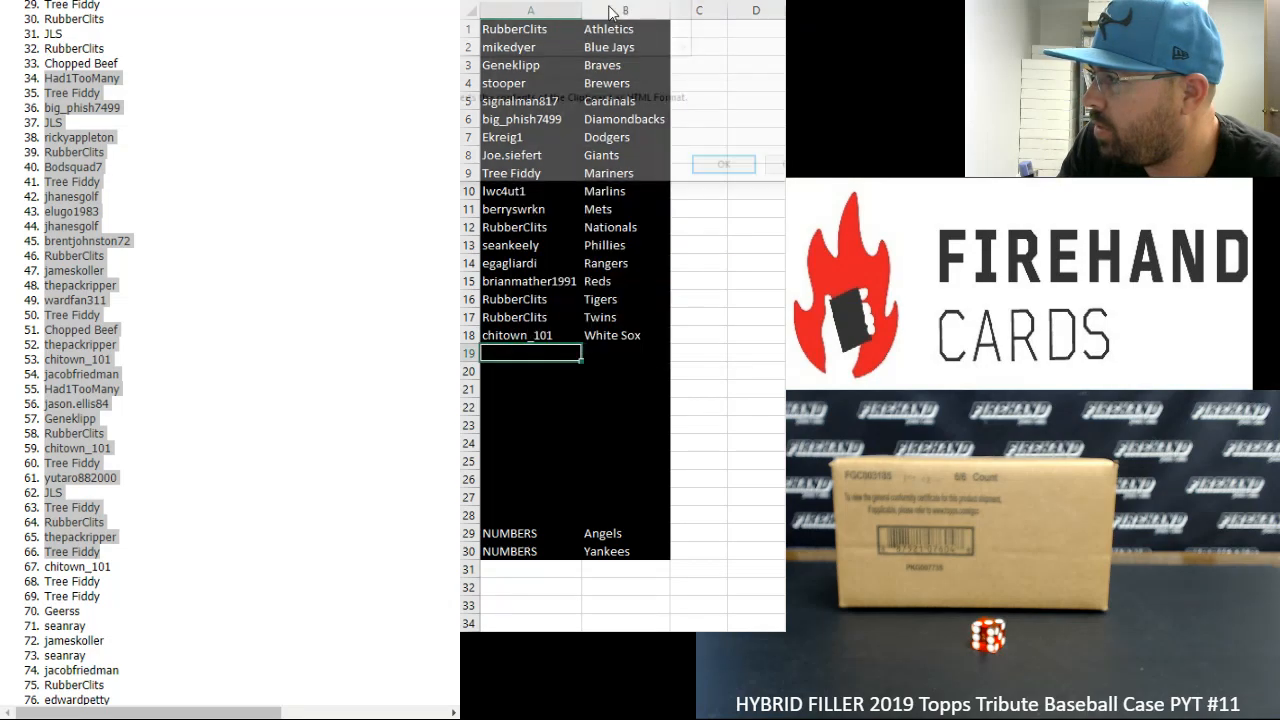
click(723, 163)
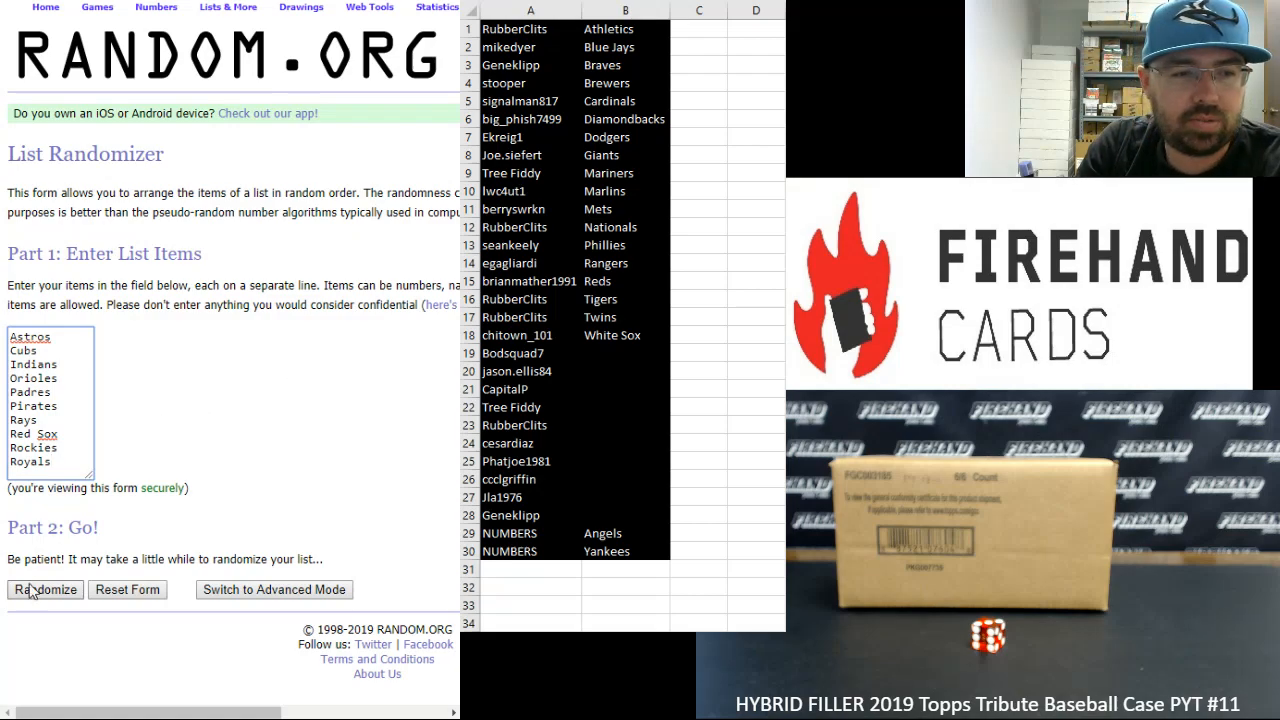
- Shuffle the ten remaining teams three times, ending with Red Sox through Orioles
click(45, 589)
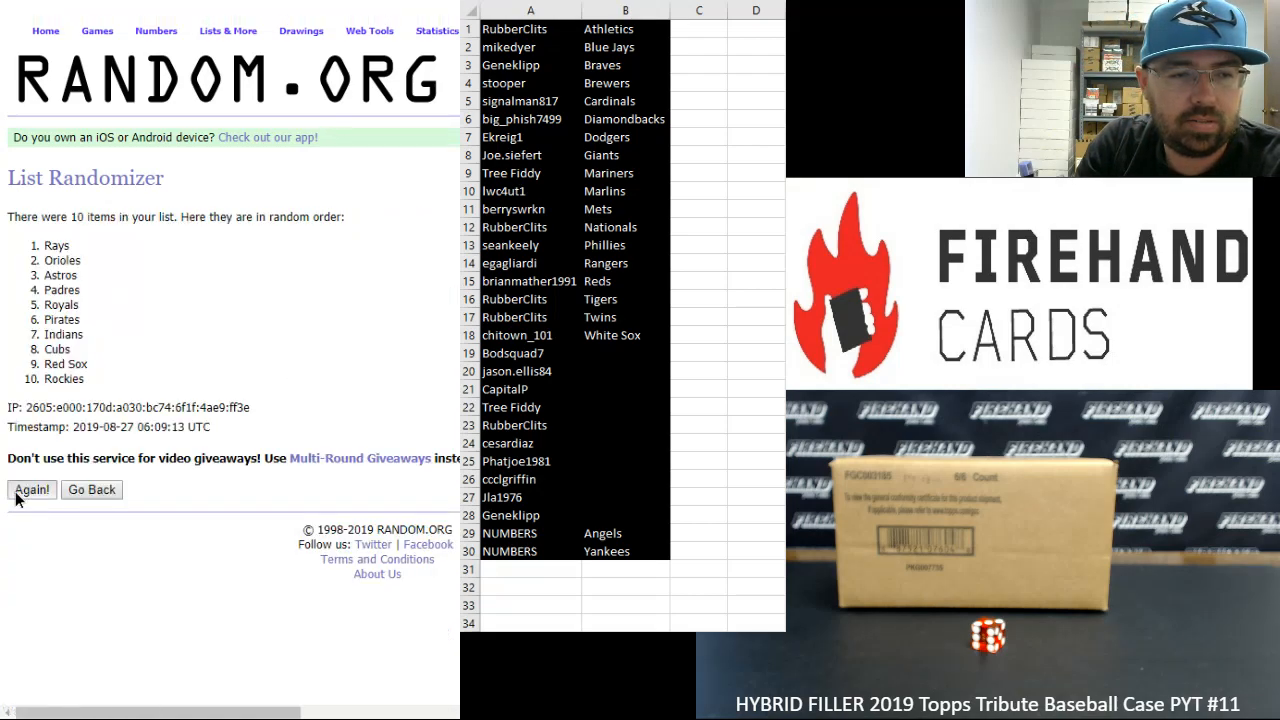
click(31, 489)
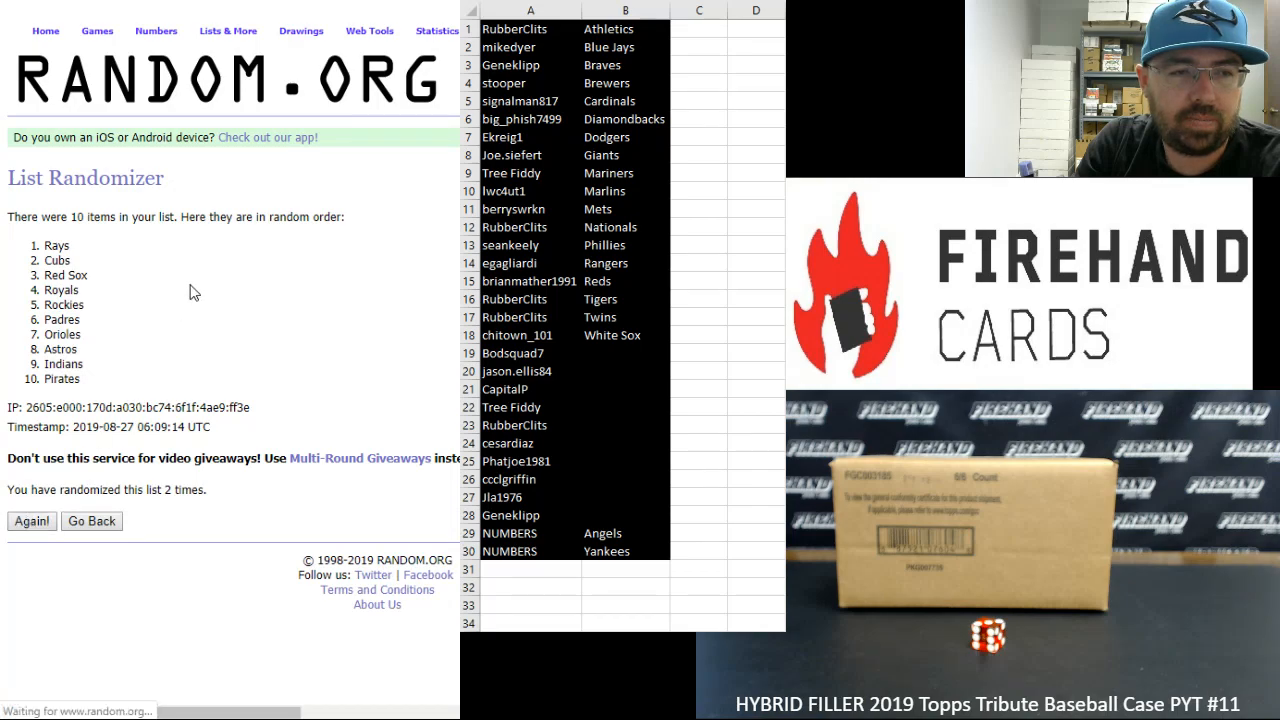
click(31, 520)
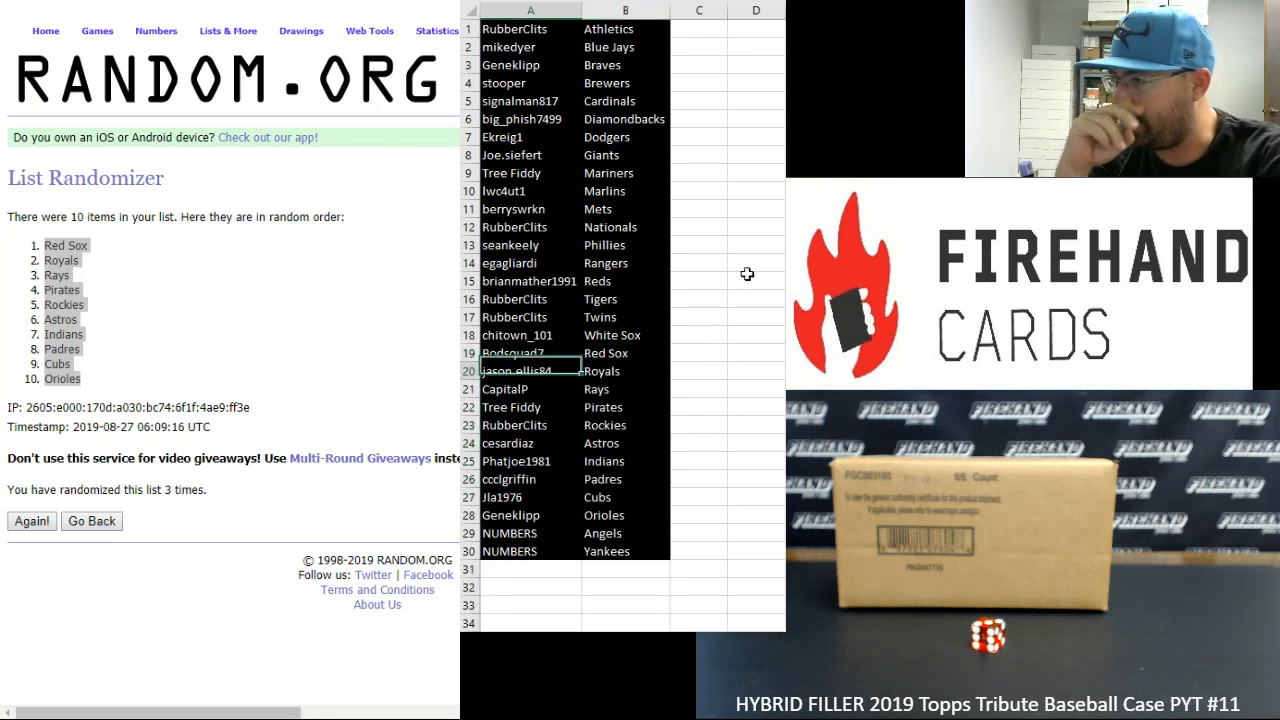
click(529, 407)
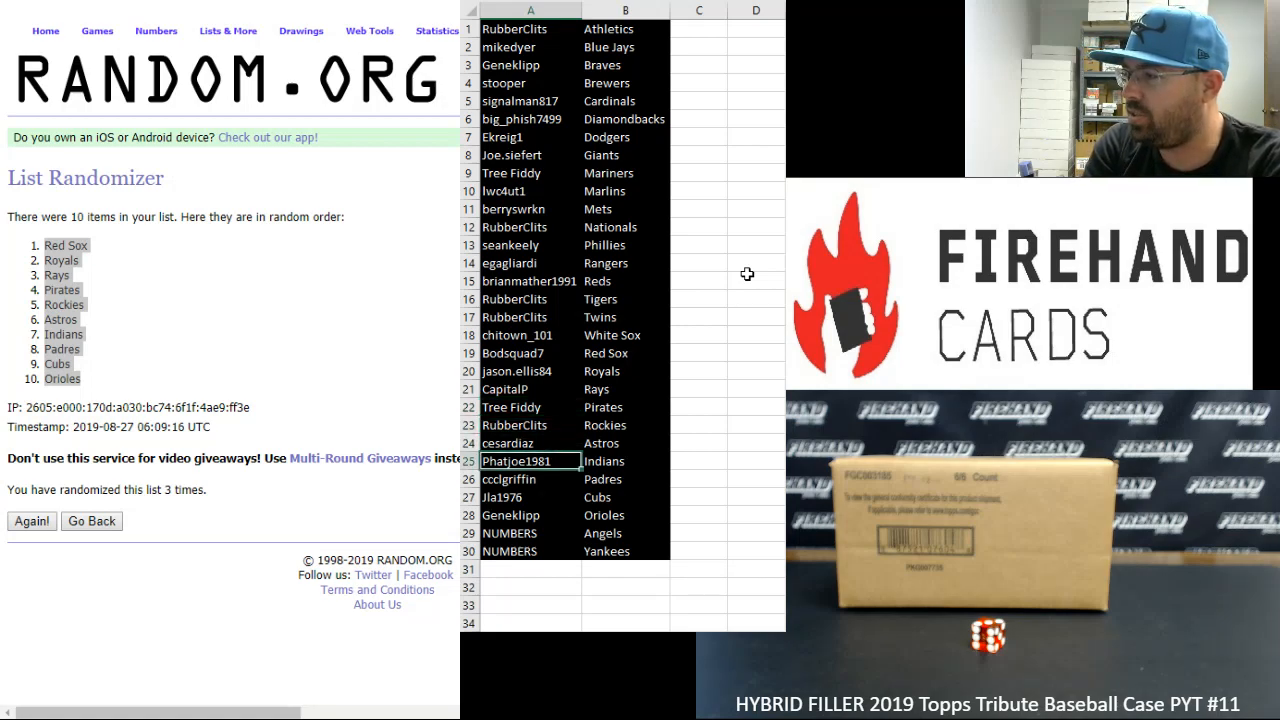
click(530, 479)
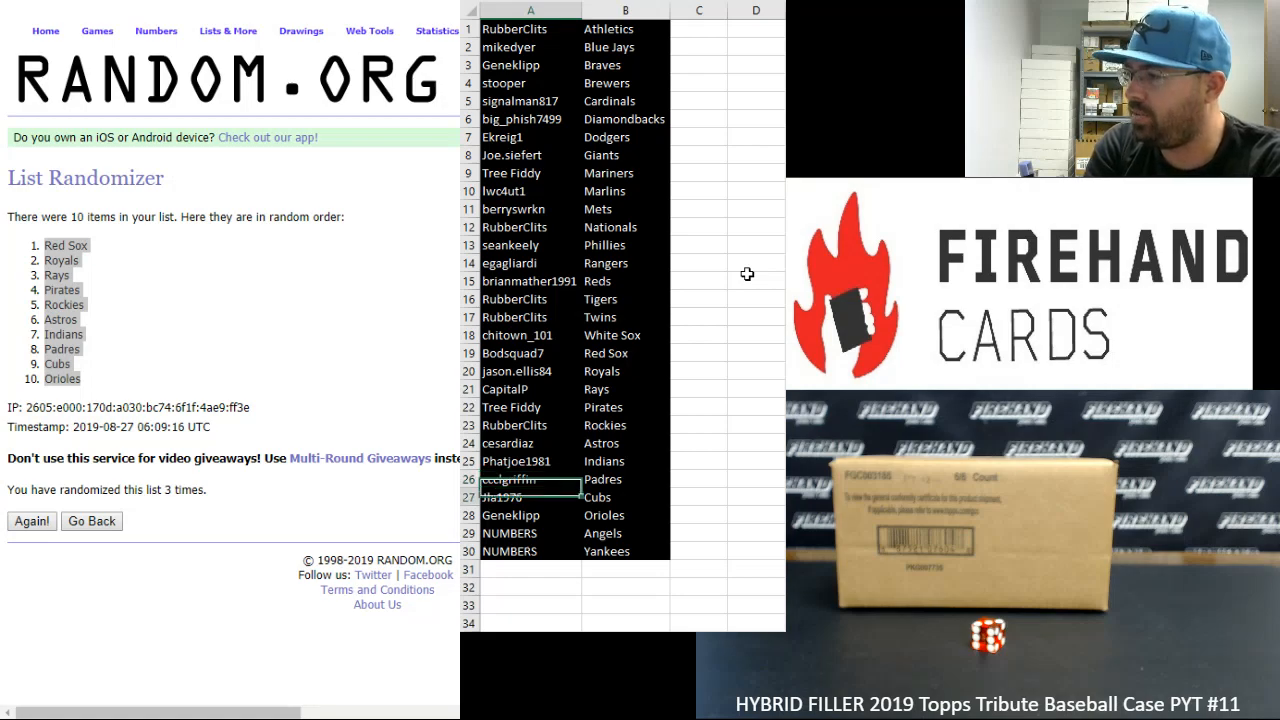